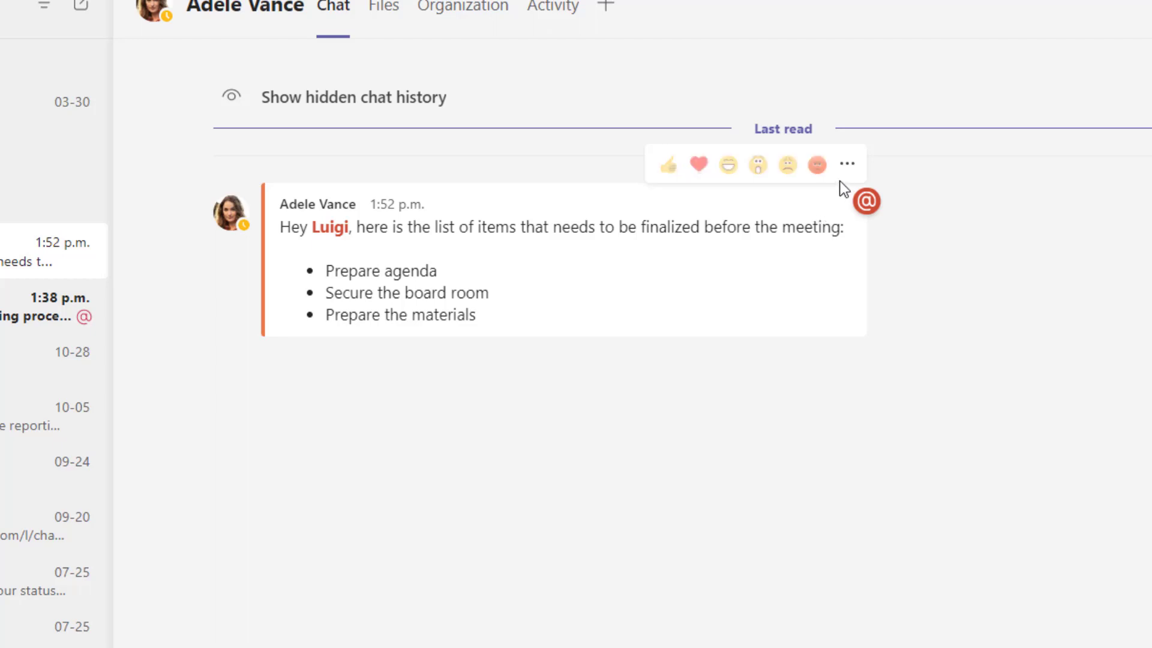
mouse_move(847, 165)
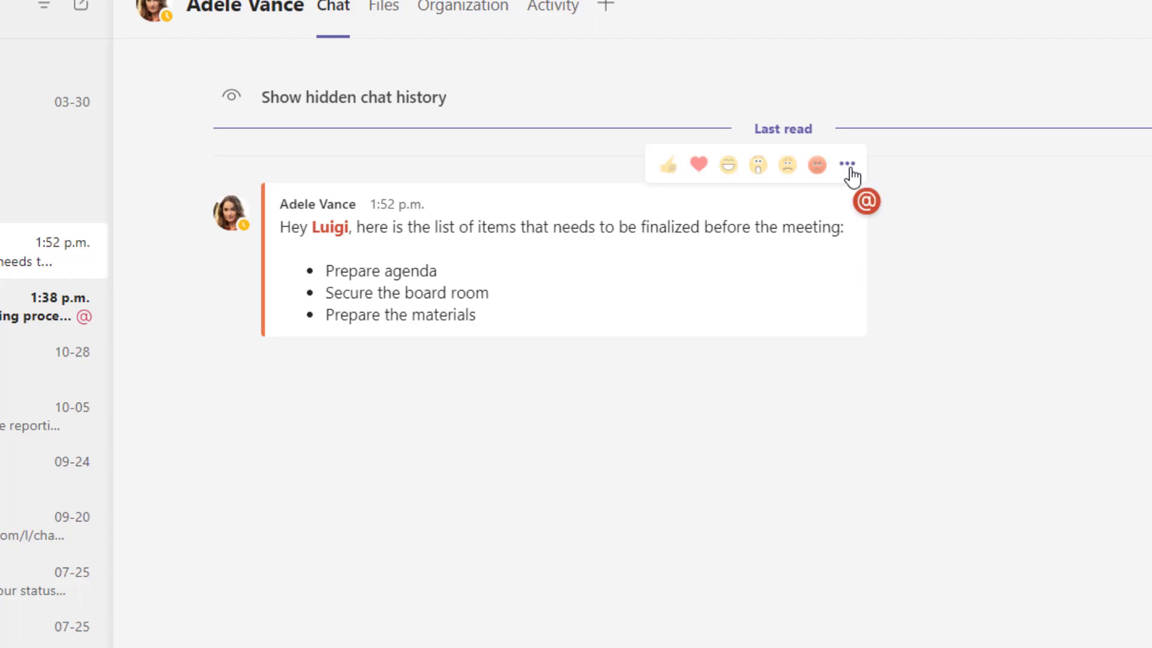
Step: Open more options on Adele Vance's meeting-items message to save it
left_click(846, 164)
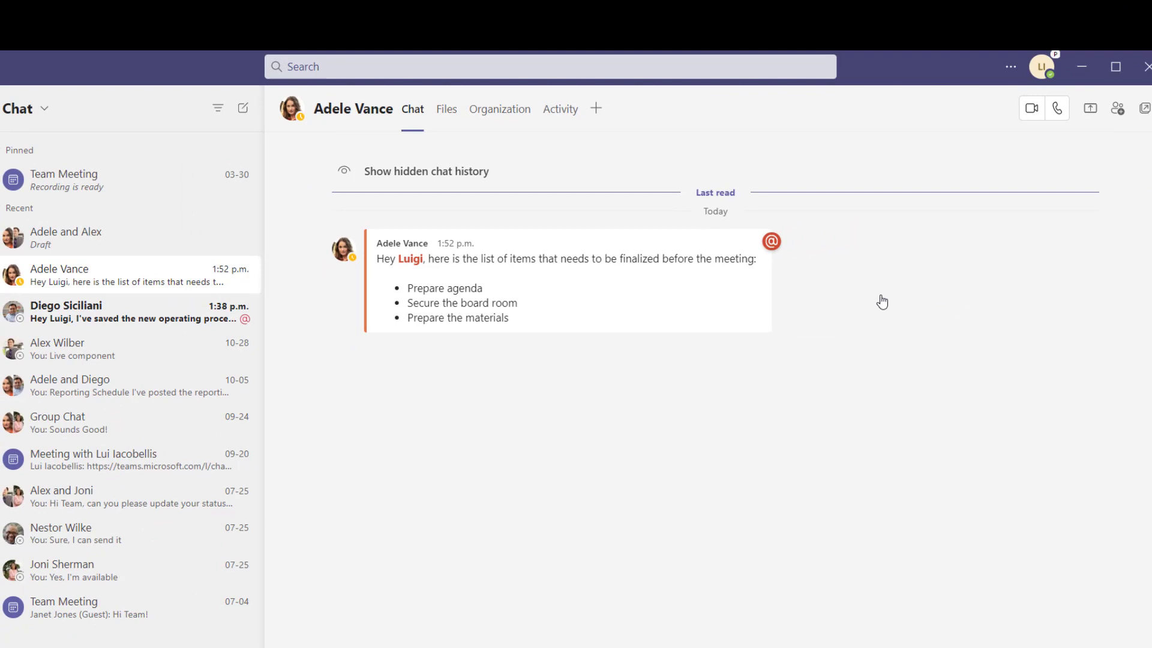
mouse_move(908, 280)
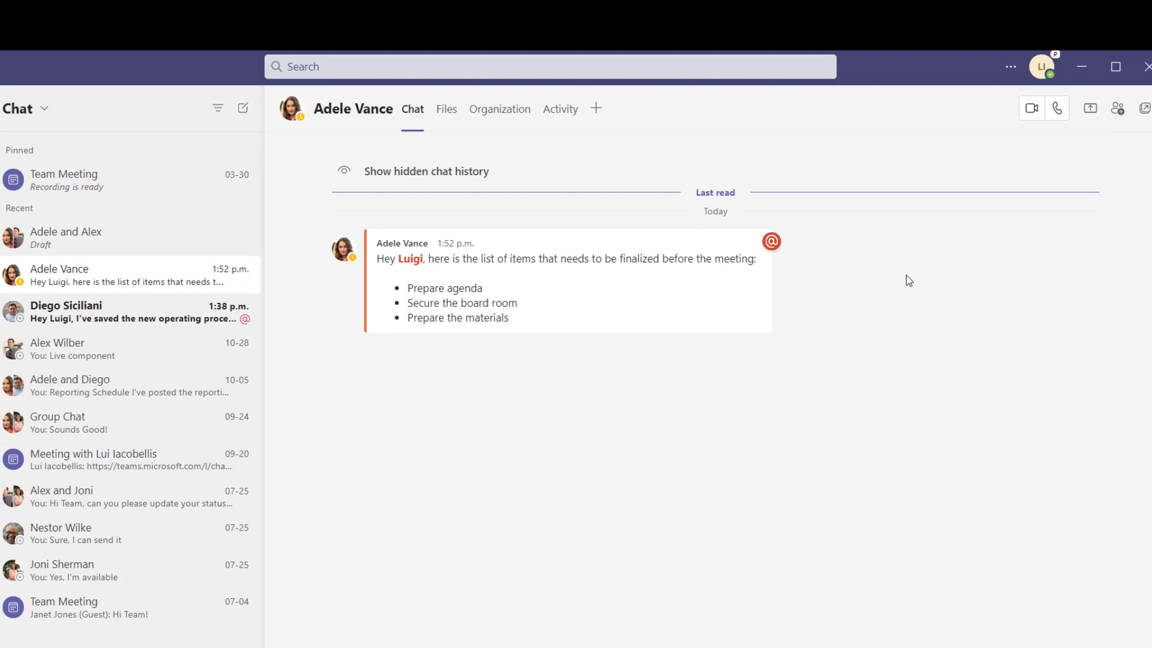
mouse_move(1009, 68)
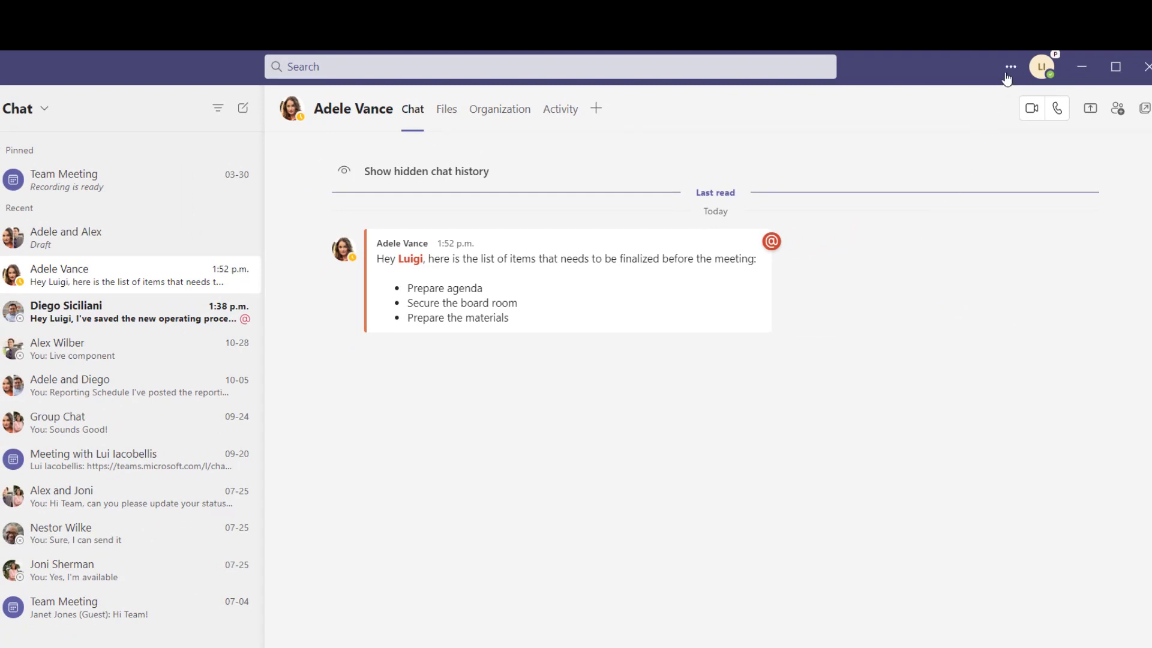
mouse_move(1009, 66)
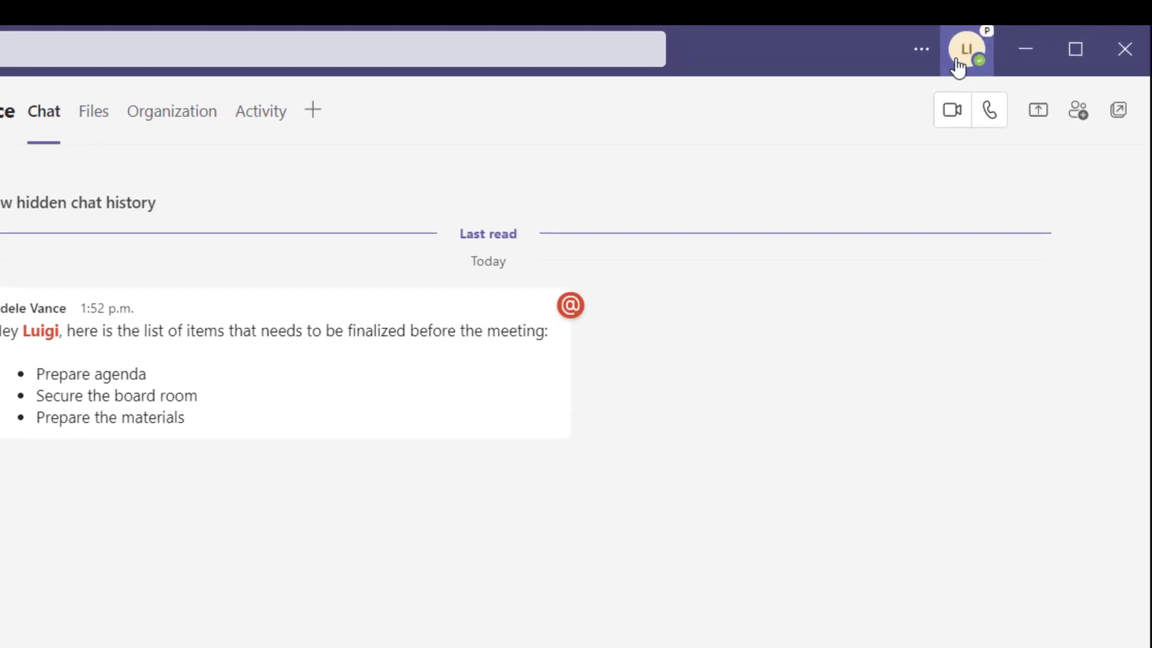
Step: Open the profile menu to reach Saved items
left_click(967, 49)
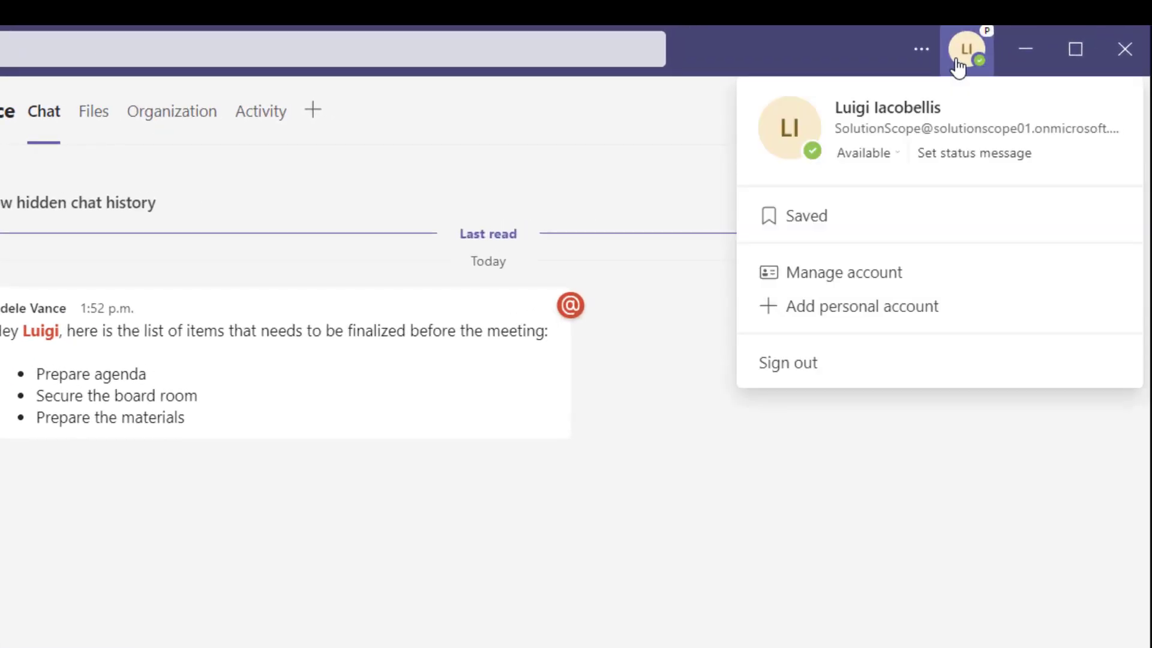
mouse_move(858, 222)
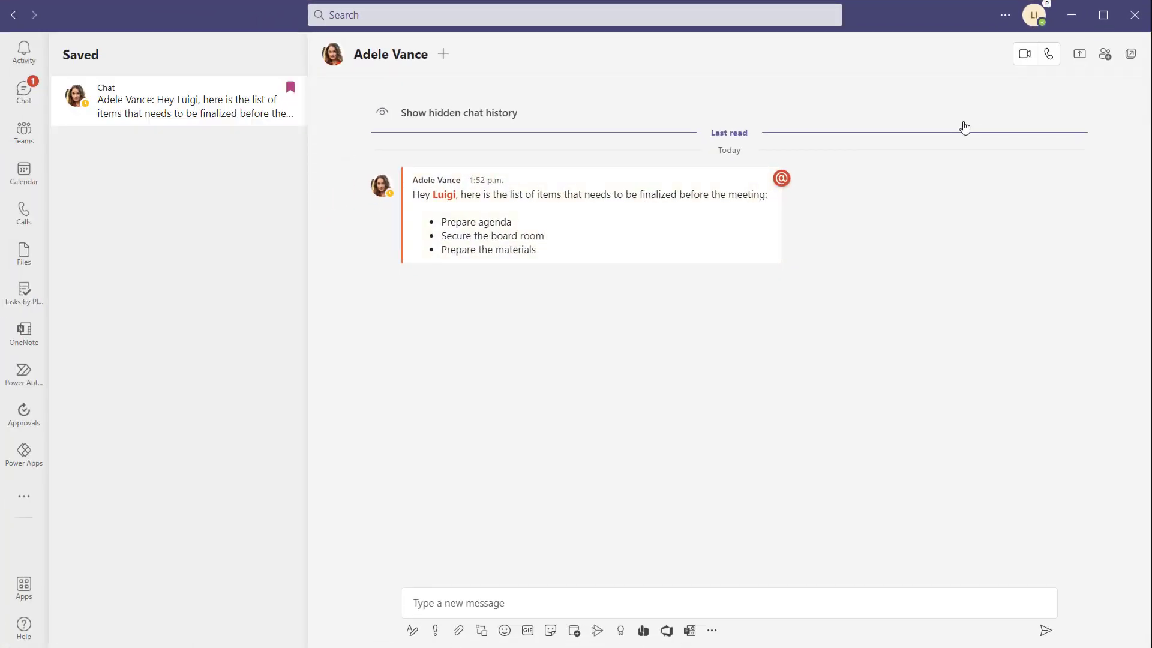
mouse_move(759, 258)
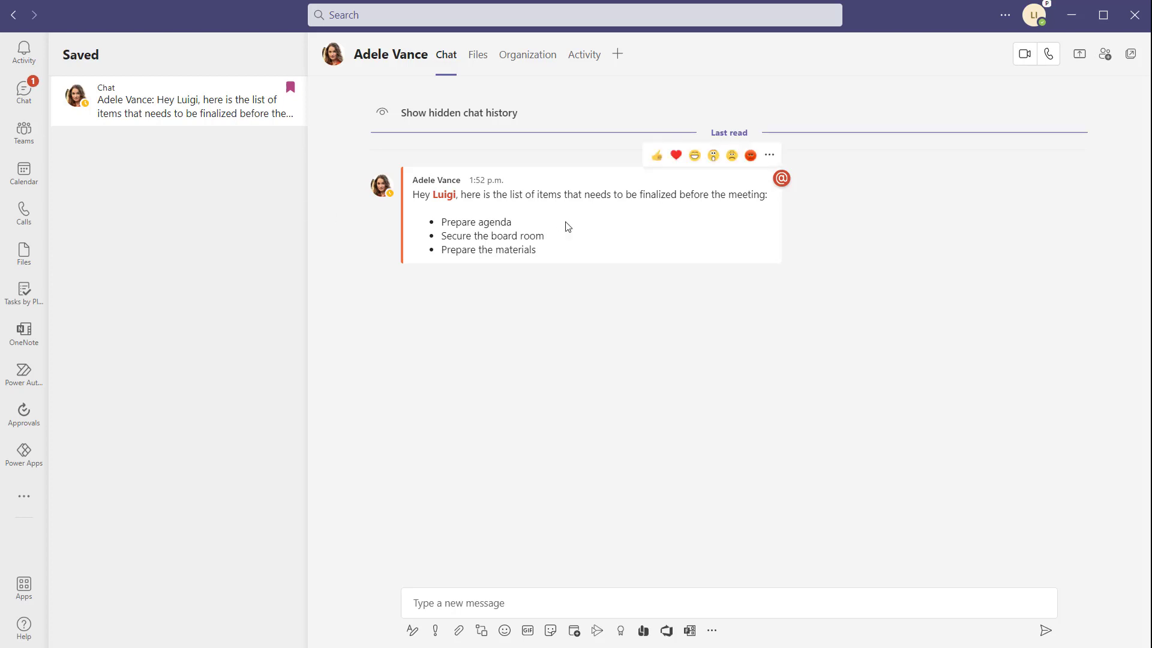
mouse_move(550, 245)
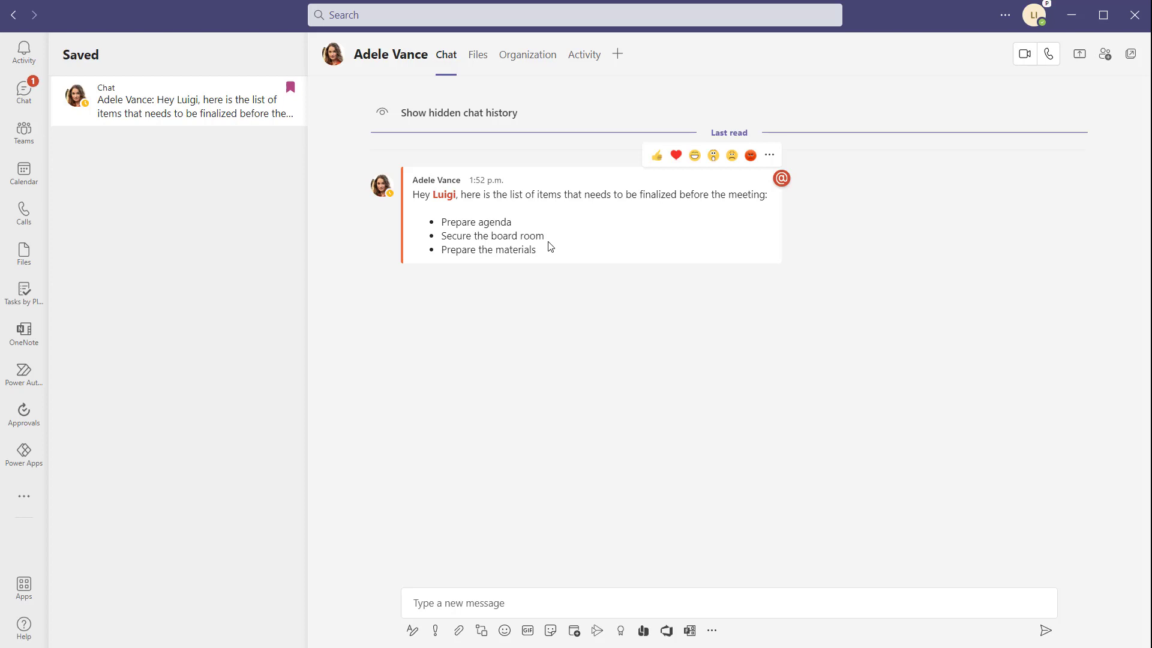
mouse_move(327, 239)
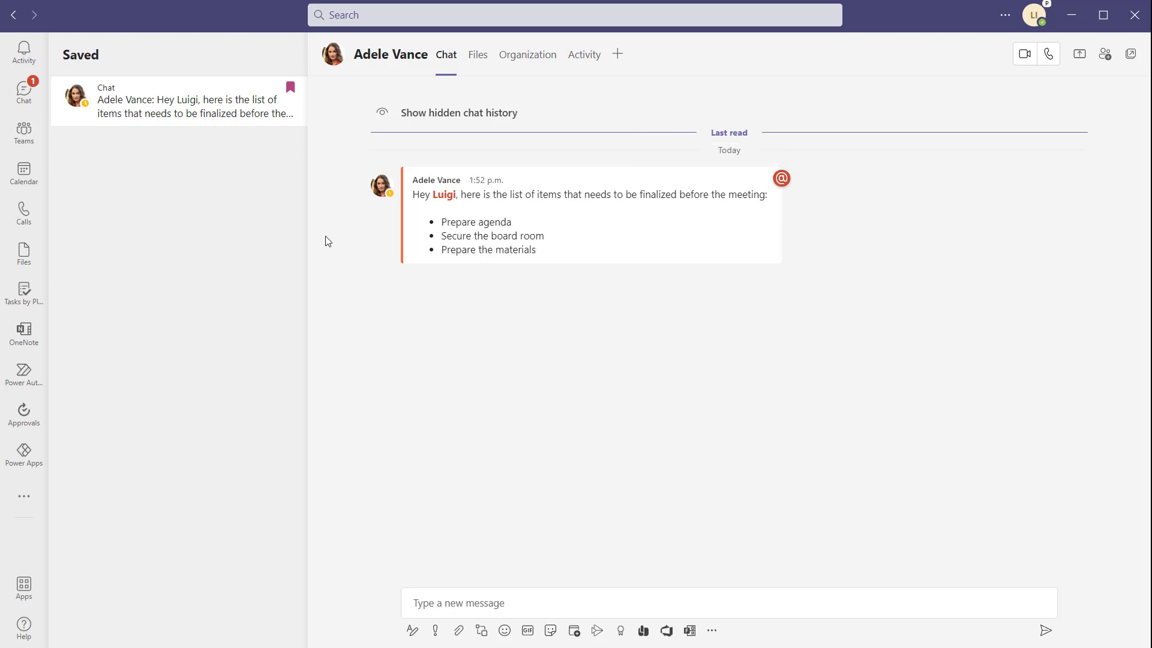
Step: Leave the Saved list for the Activity feed
left_click(23, 51)
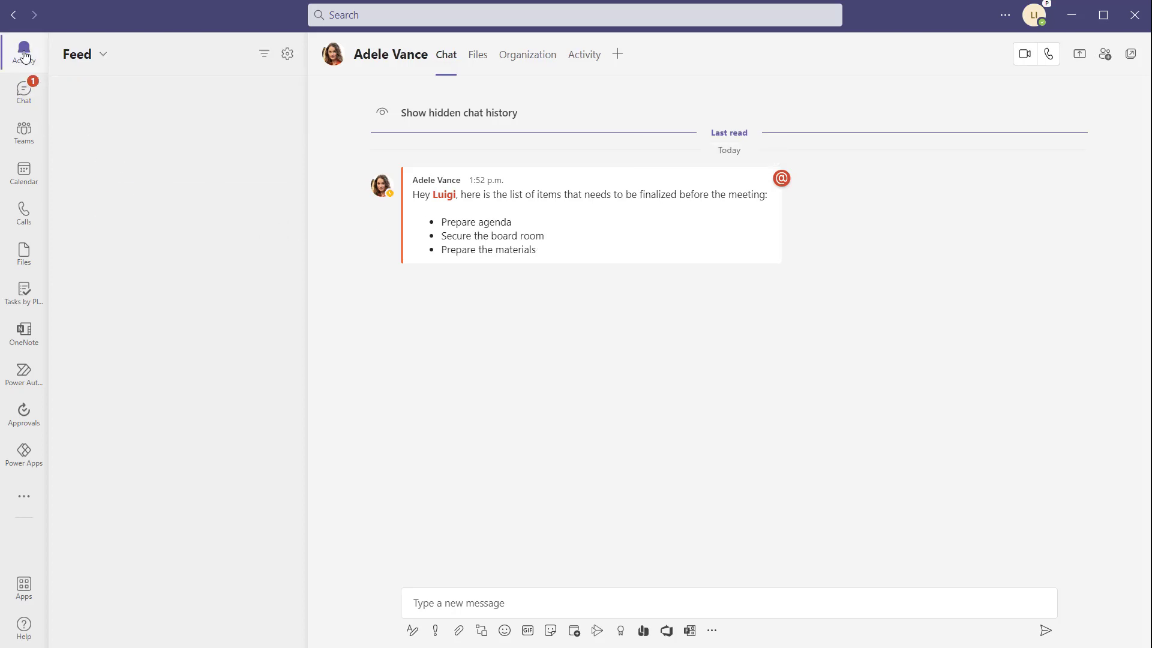
Step: Open Diego Siciliani's mention about the operating procedure document from Activity
left_click(23, 50)
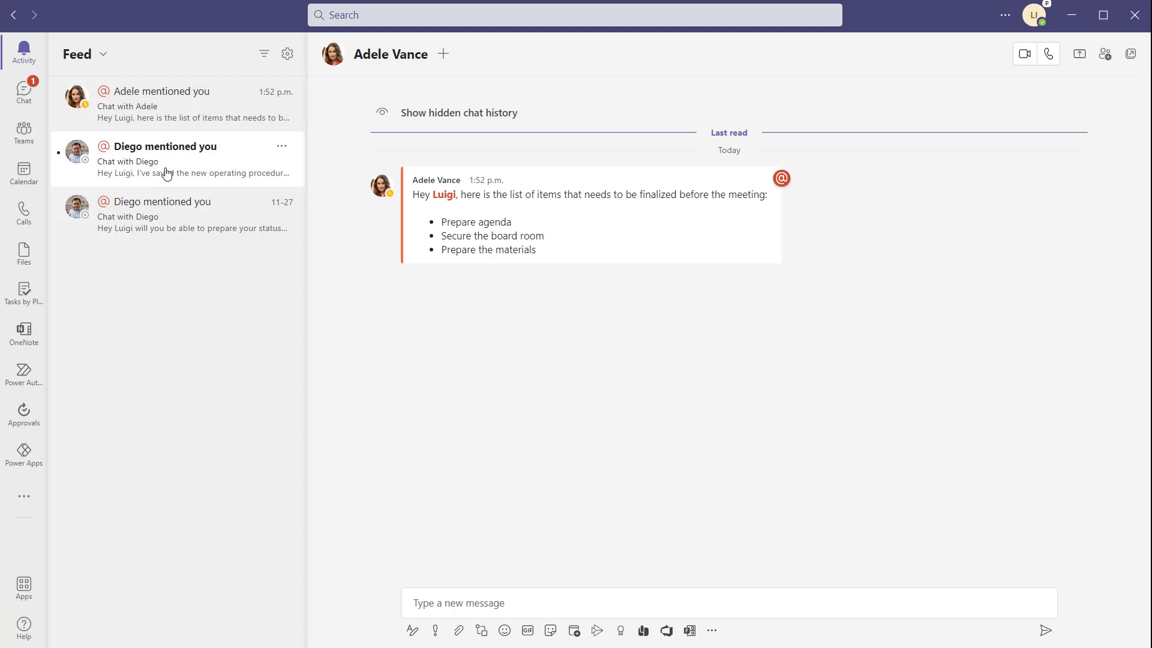
left_click(168, 159)
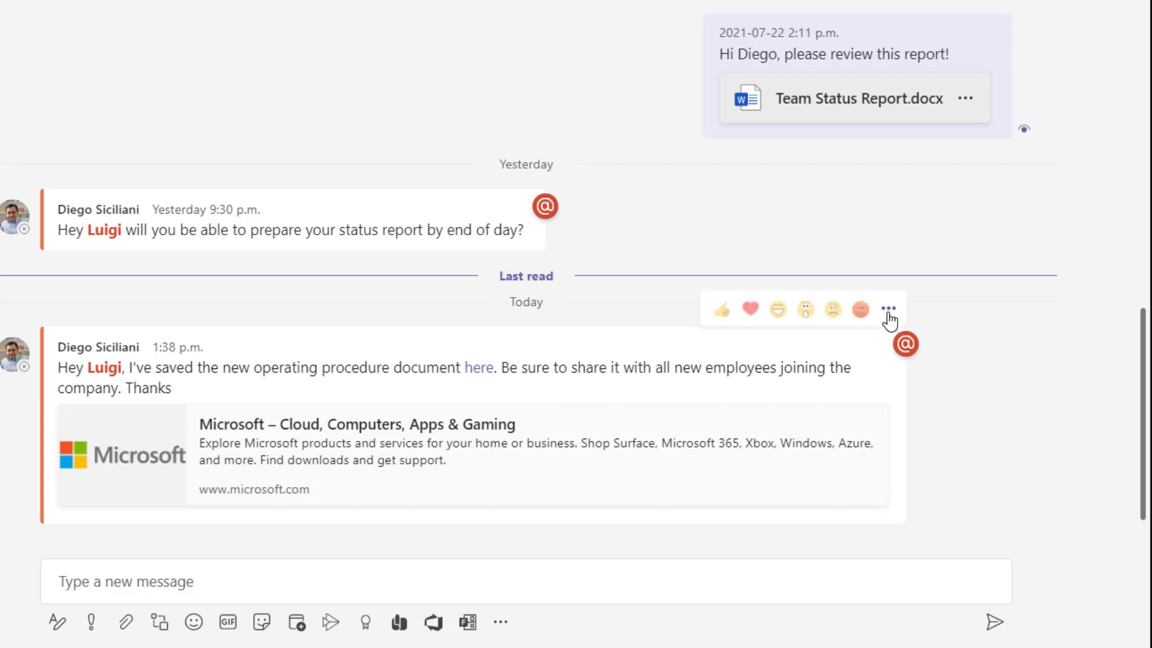
Step: Save Diego Siciliani's operating procedure message via its more options menu
left_click(887, 310)
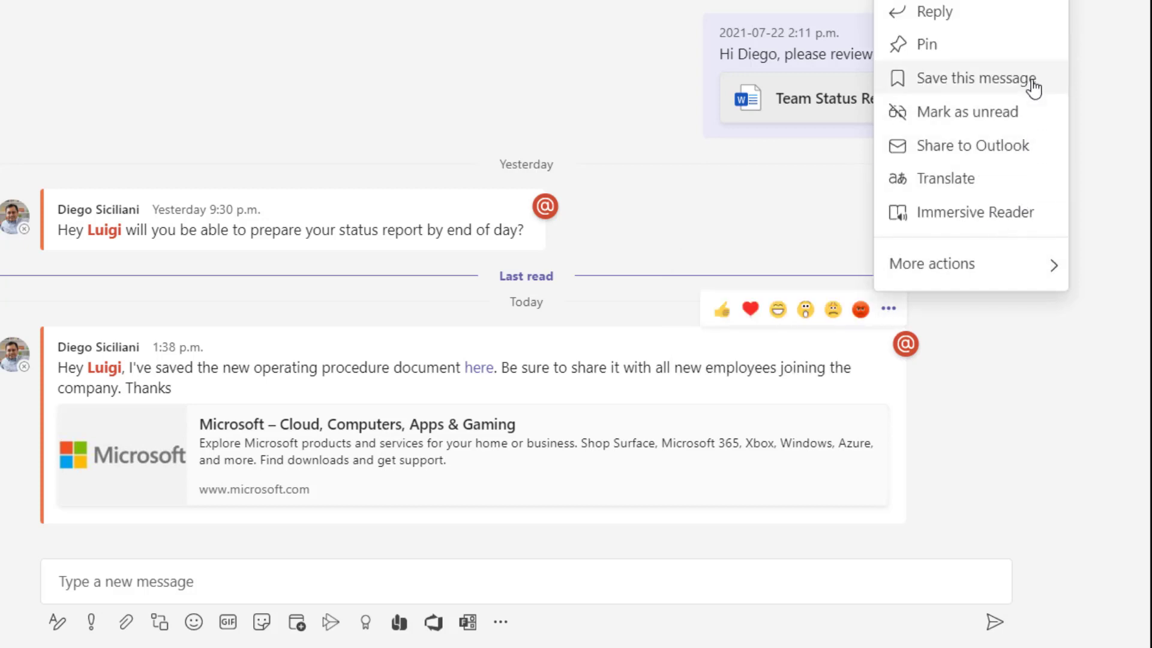
left_click(971, 78)
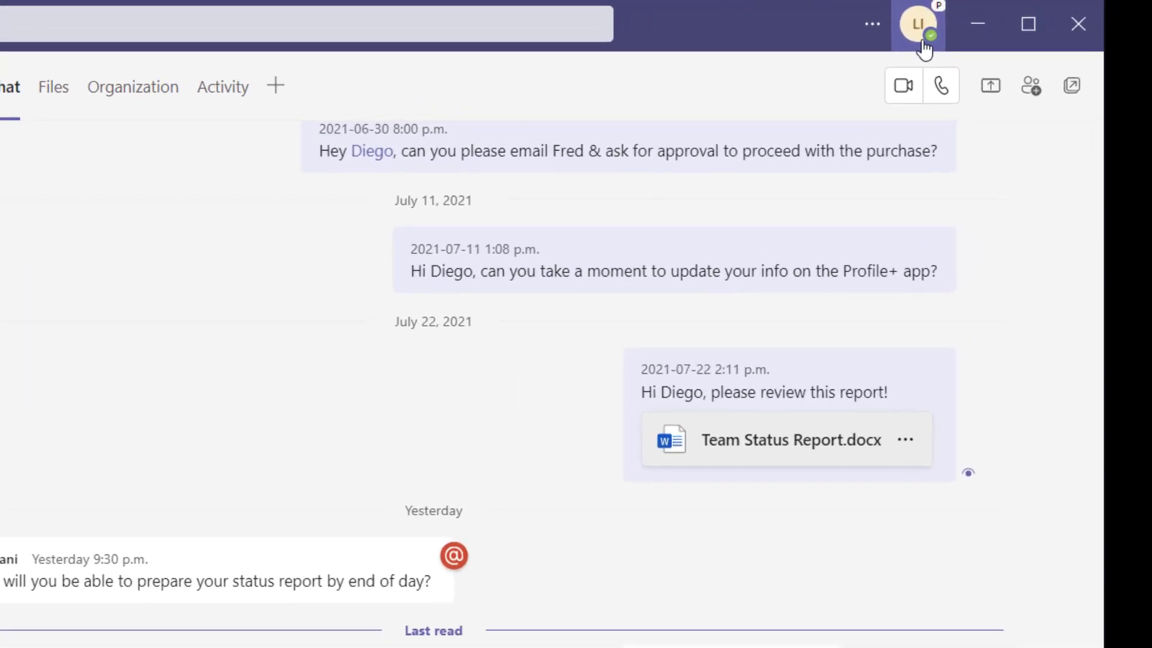
Step: Open the profile menu to view both saved messages
left_click(918, 23)
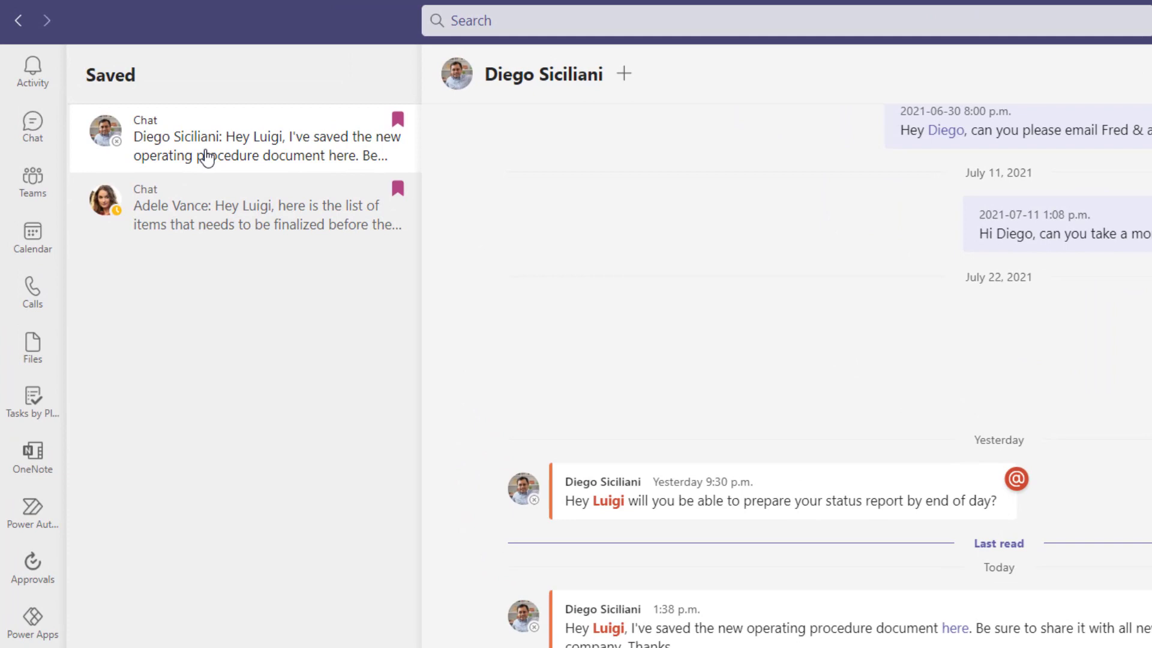
mouse_move(219, 210)
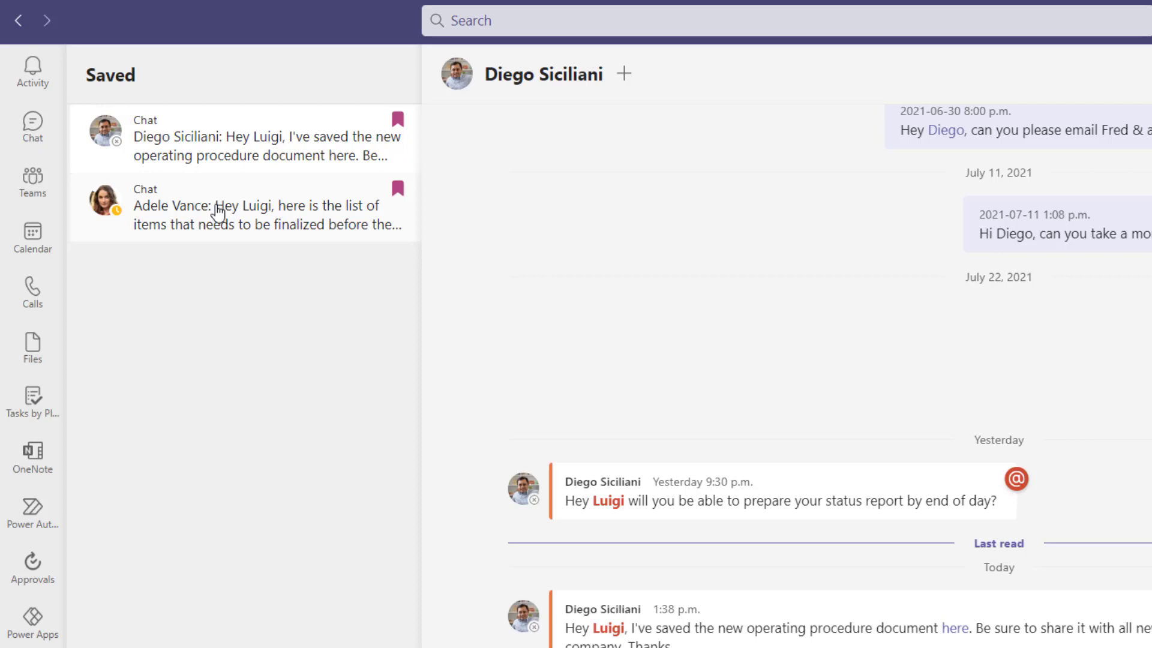
mouse_move(398, 118)
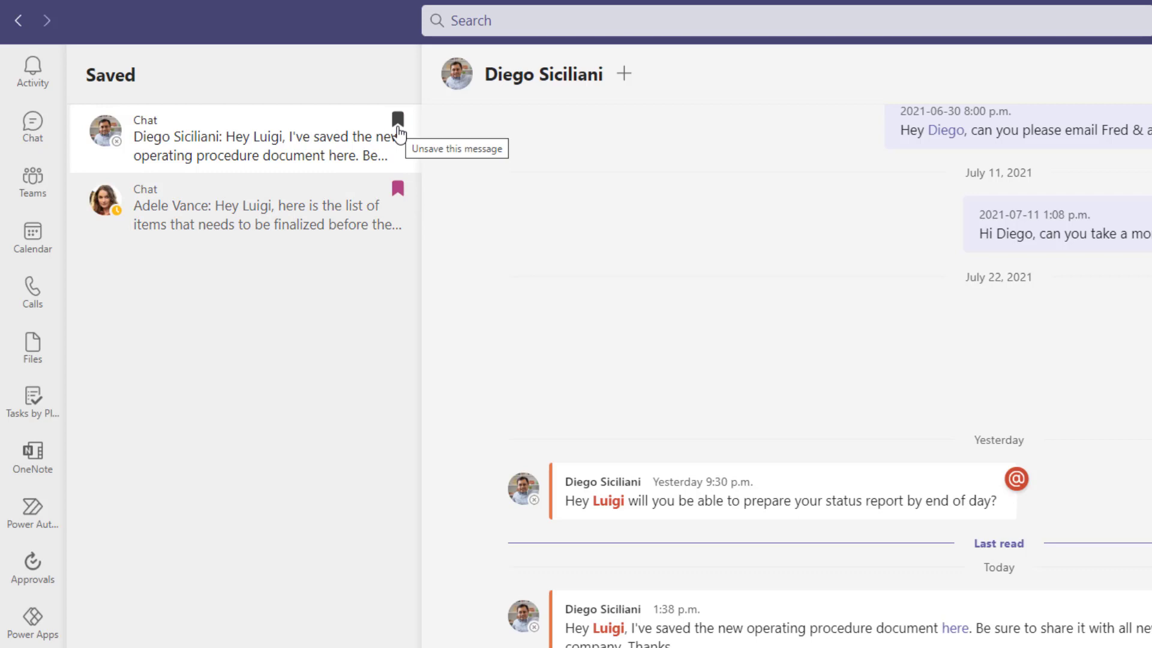
Step: Unsave the operating procedure message and open Adele Vance's remaining saved message
left_click(397, 117)
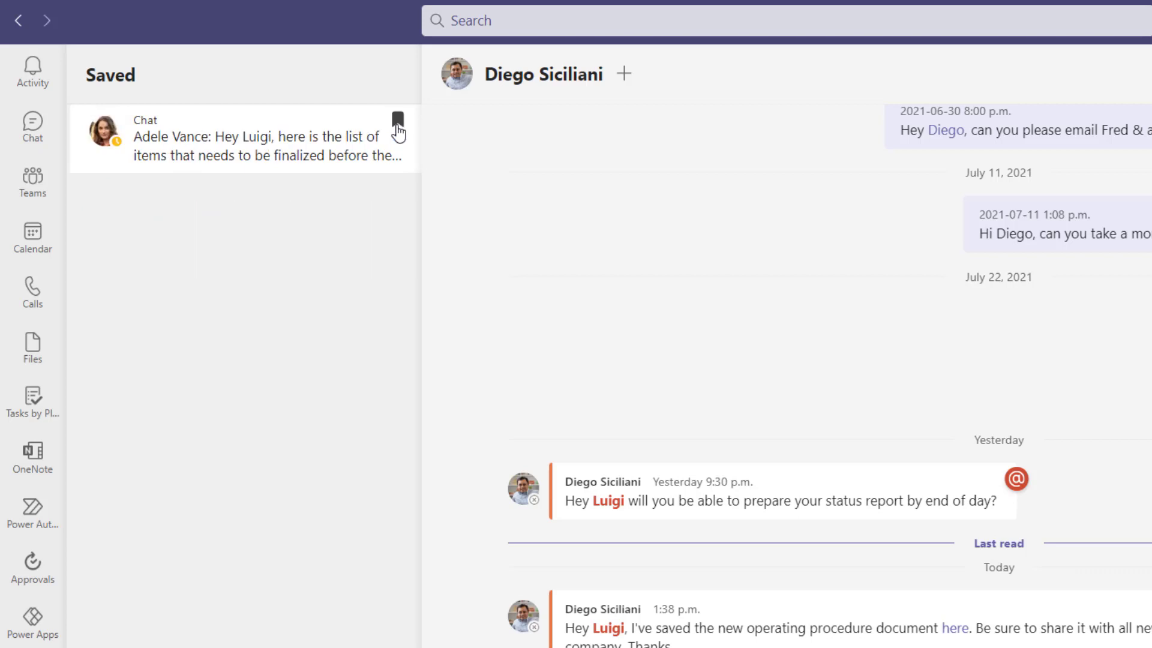
left_click(242, 138)
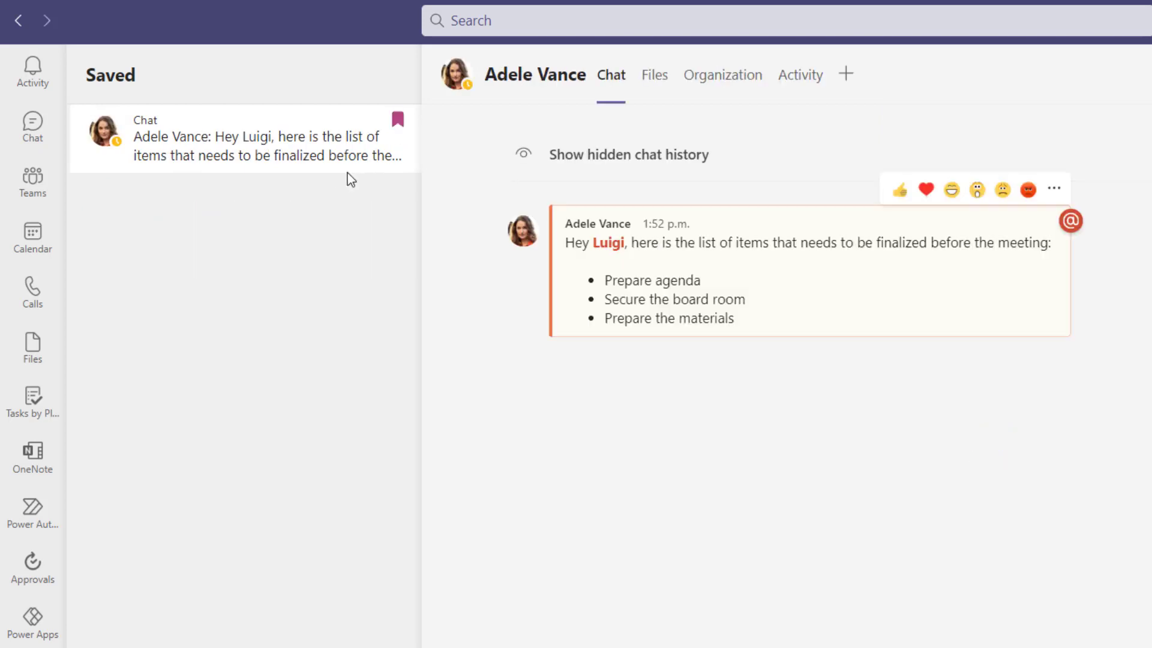